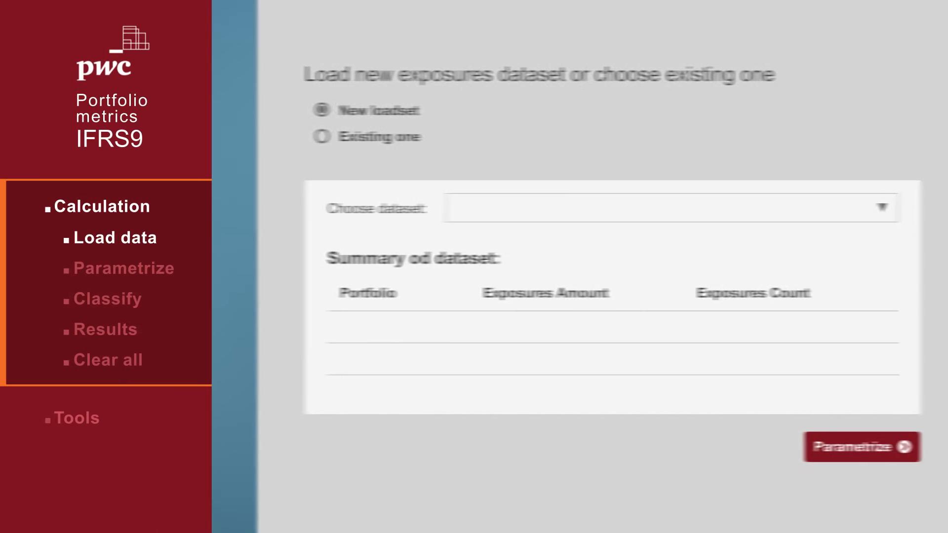
Choose the existing BankG [31 March 2015] dataset to load its exposures.
click(276, 136)
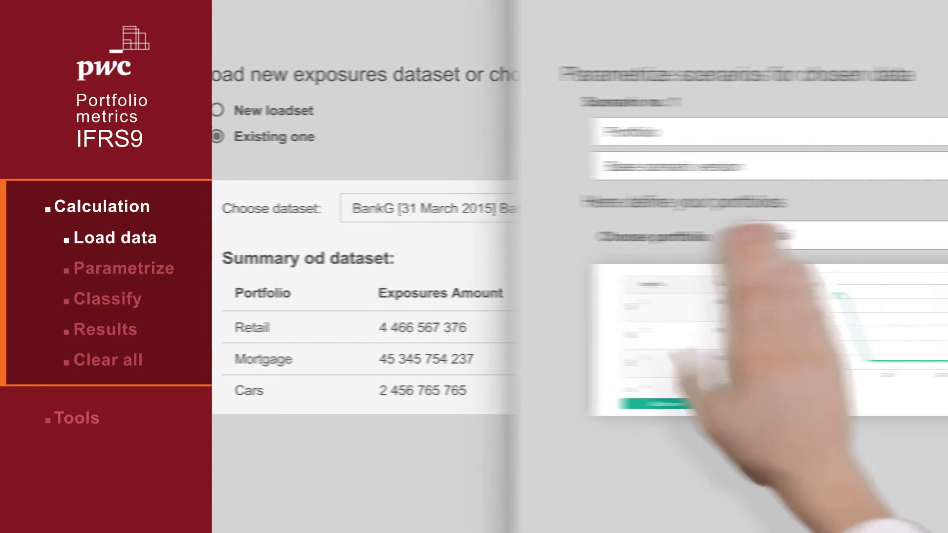
Assign the Retail portfolio to scenario 1 under the base version and proceed to Classify.
click(124, 268)
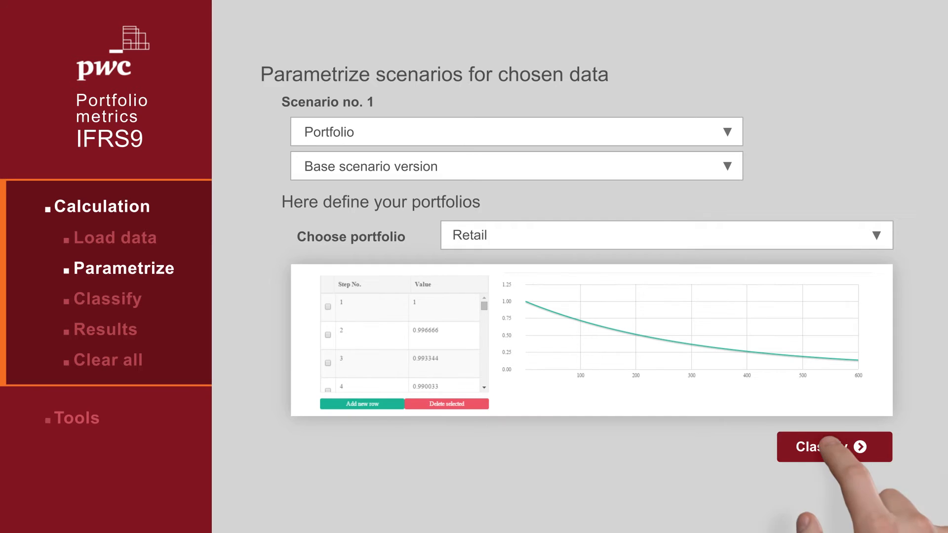
click(834, 447)
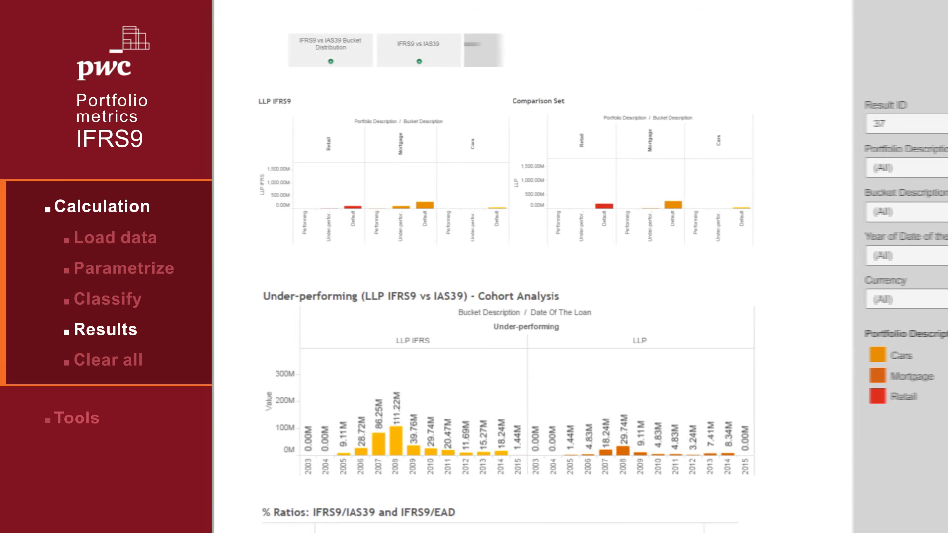
Scroll through result 37's LLP, cohort, % Ratios and rule-effect charts.
scroll(down, 3)
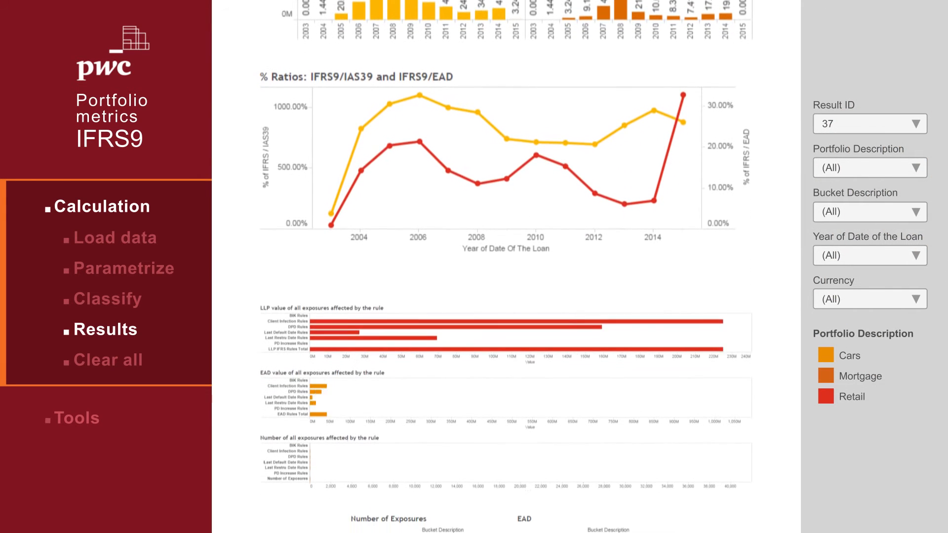
scroll(down, 3)
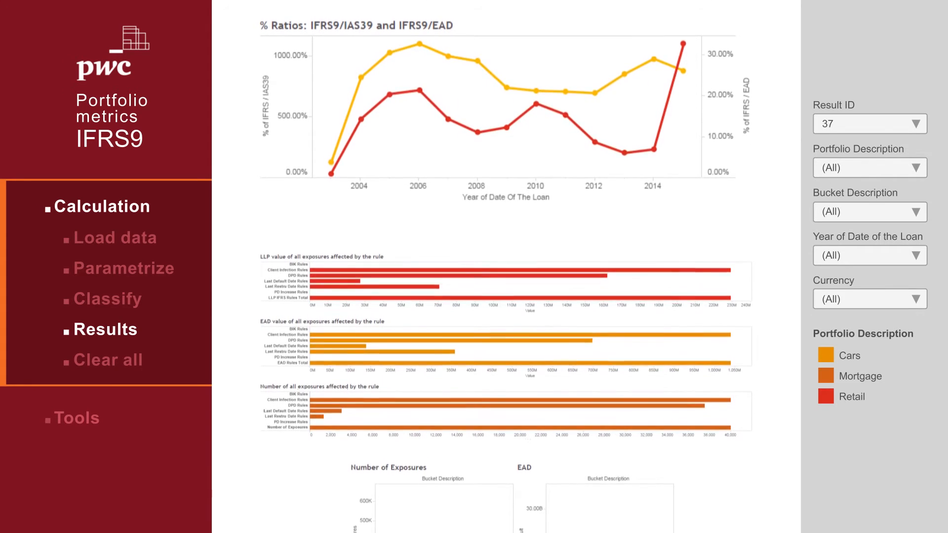